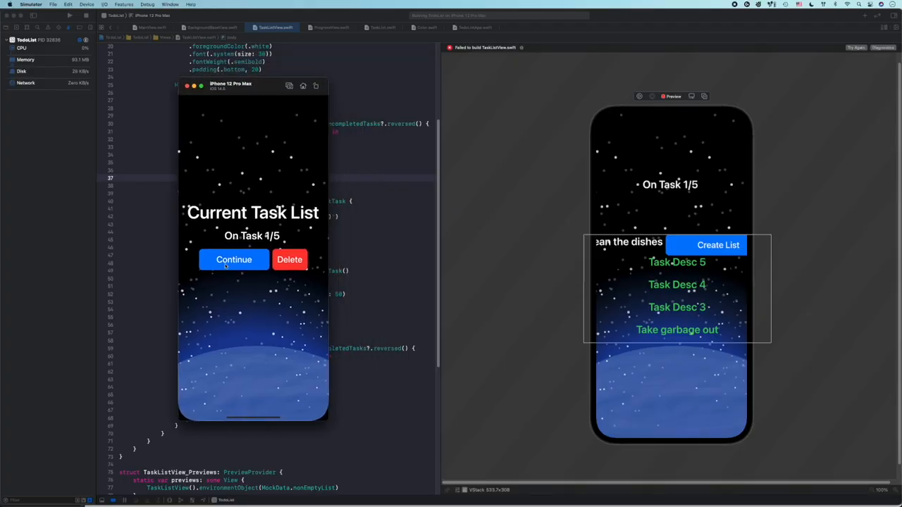
Step: Continue past the app's home screen in Simulator to view the current task list
{"action": "left_click", "coordinate": [233, 259]}
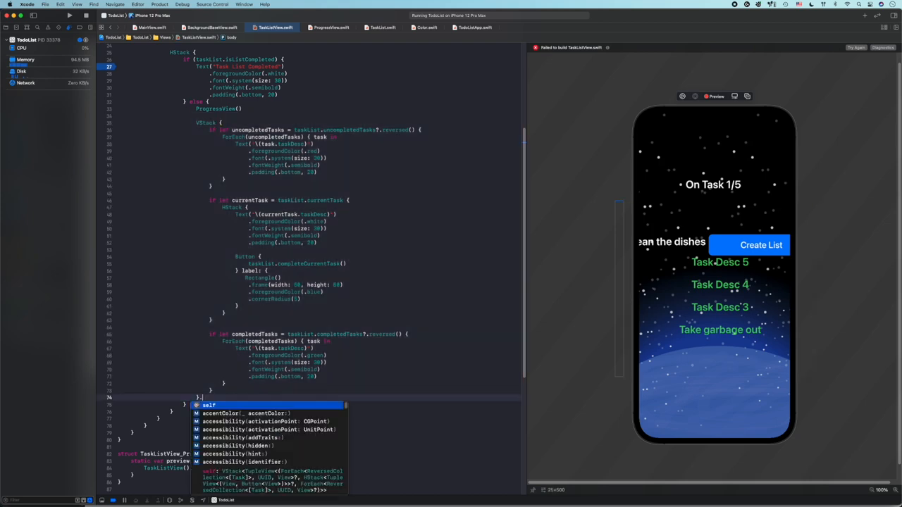
Step: Add an .animation modifier with an autocomplete-chosen curve to the task-list VStack, then rerun
{"action": "type", "text": ".animation(."}
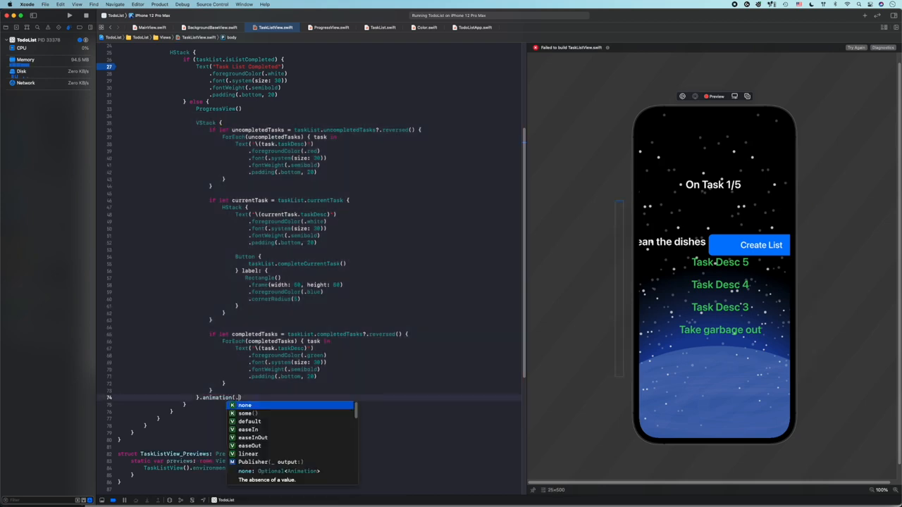
{"action": "left_click", "coordinate": [253, 437]}
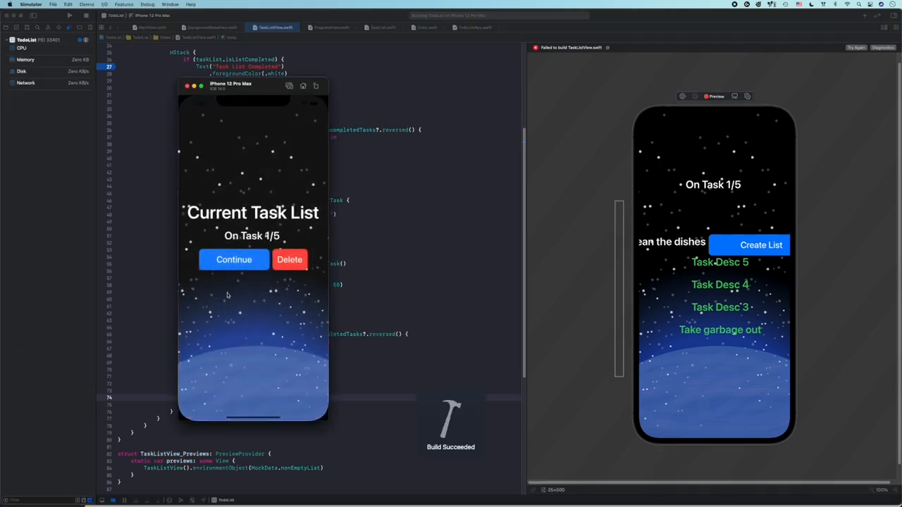
Step: Open the task list, complete a task, then add Task 1 on Create your task list
{"action": "left_click", "coordinate": [234, 260]}
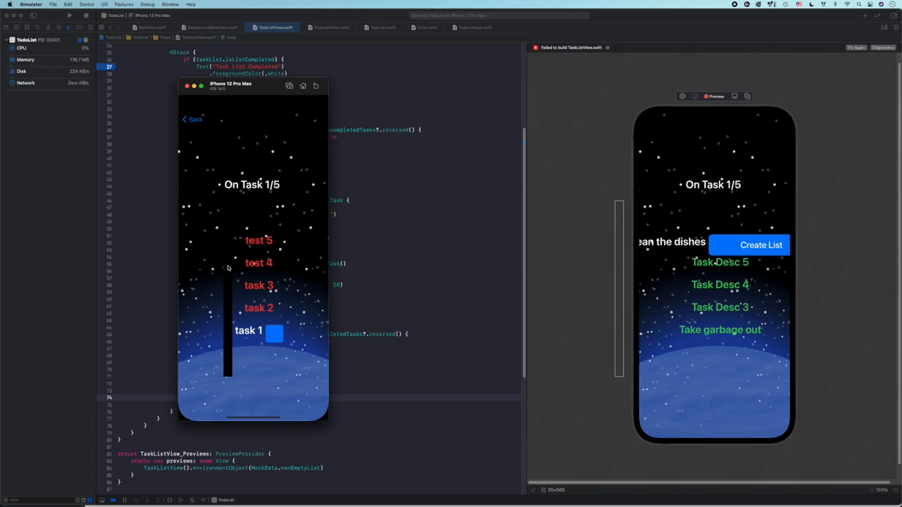
{"action": "left_click", "coordinate": [275, 335]}
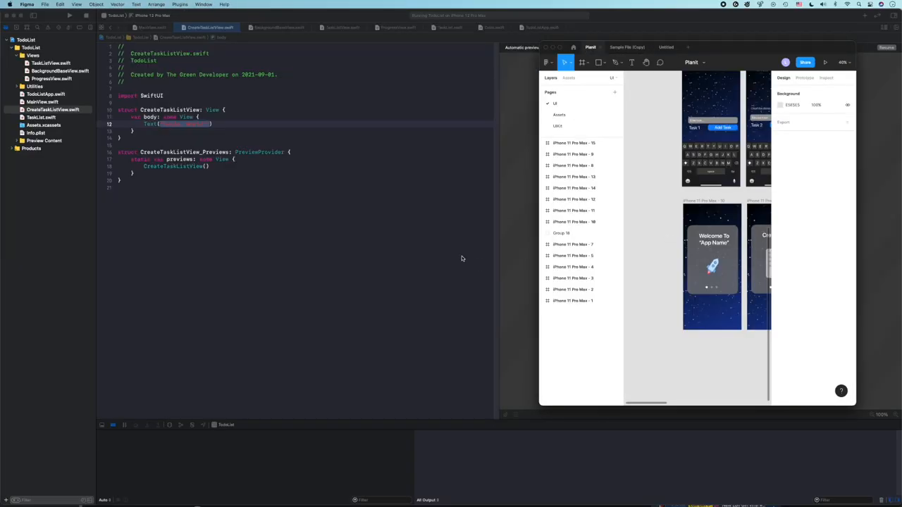
{"action": "left_click", "coordinate": [145, 29]}
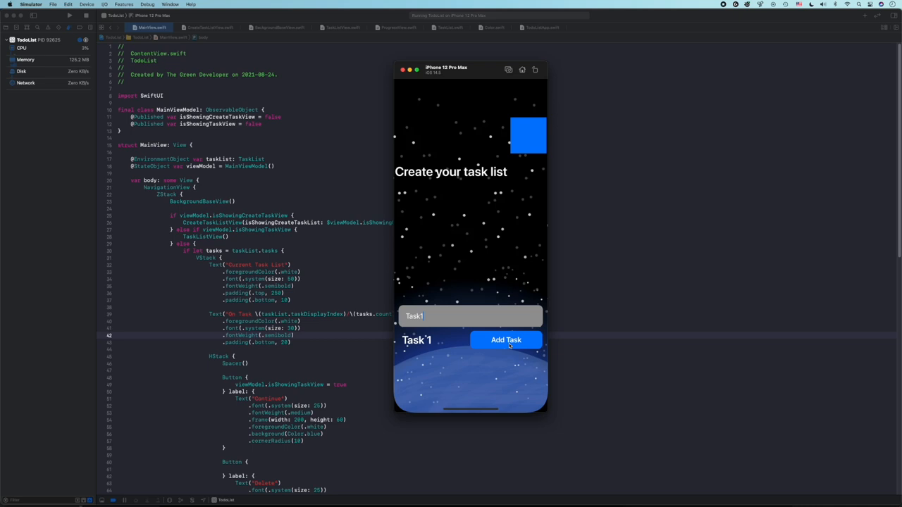
{"action": "left_click", "coordinate": [506, 341]}
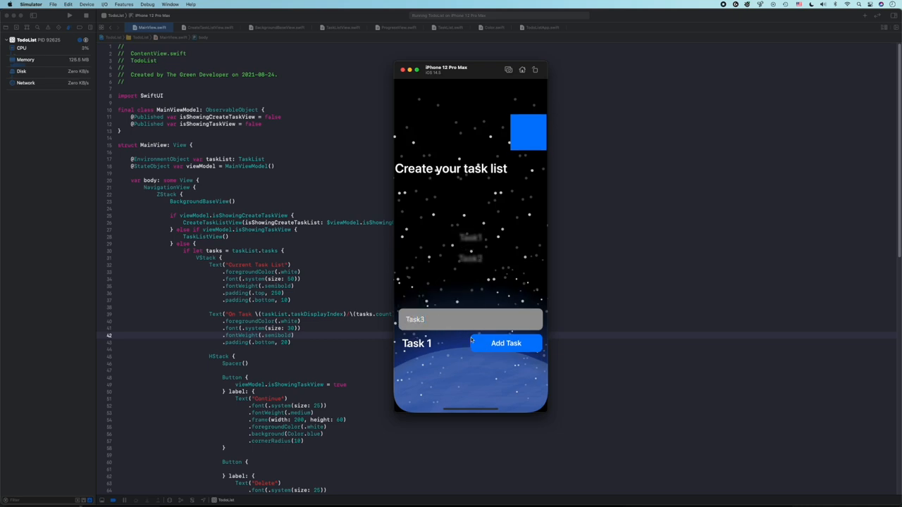